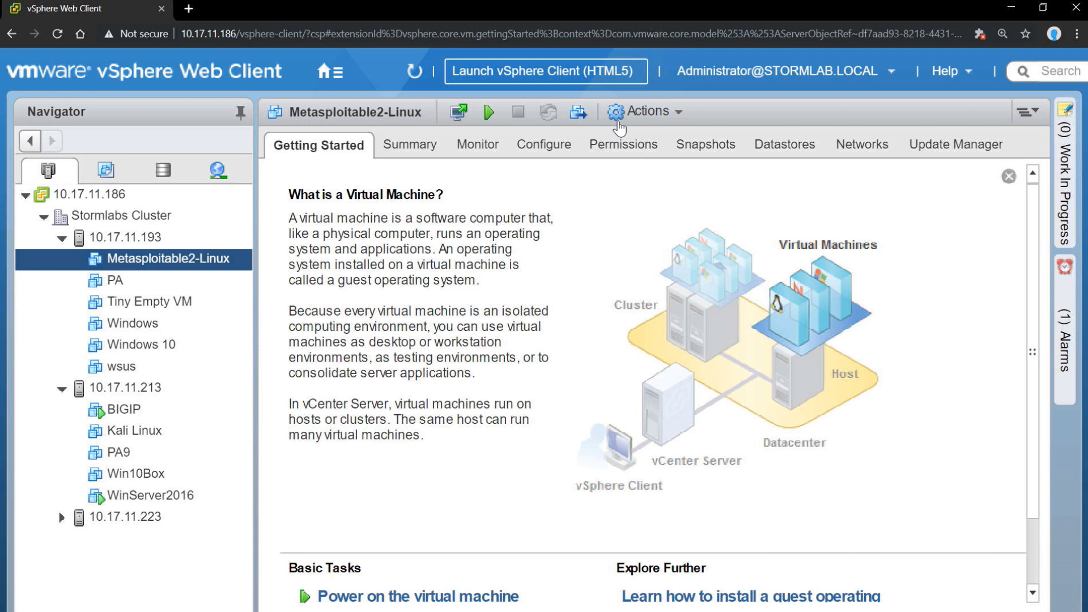
mouse_move(637, 72)
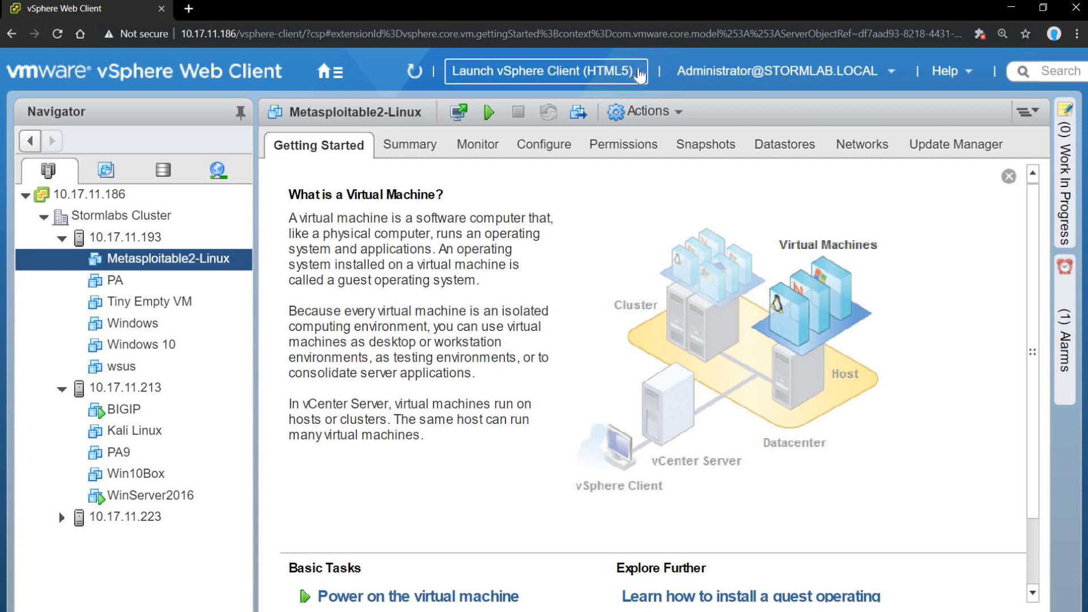
mouse_move(684, 229)
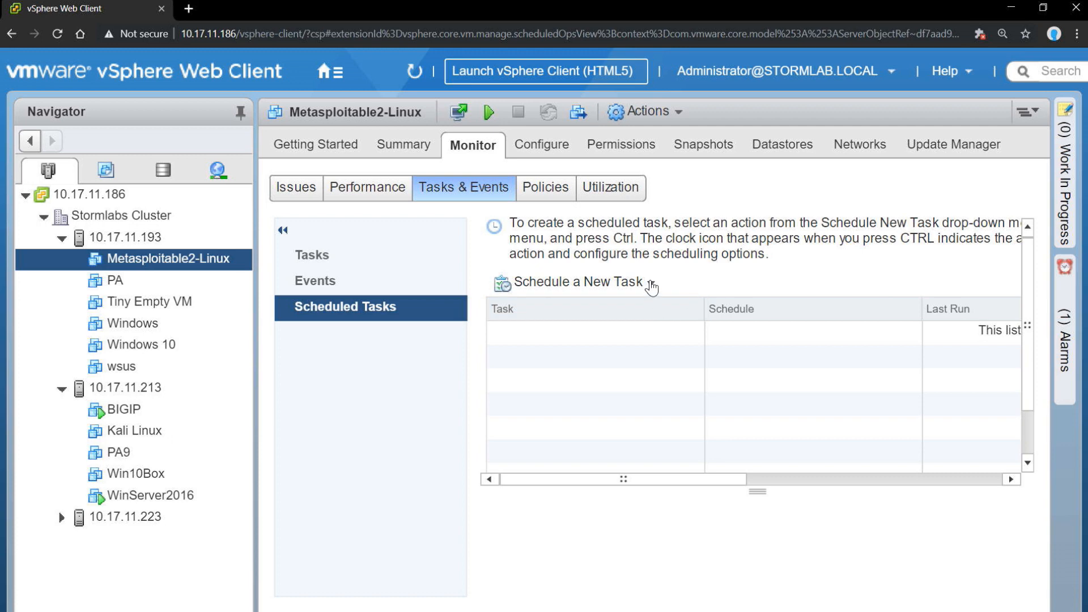
Open the Schedule a New Task list, then bring up all actions for Metasploitable2-Linux.
left_click(573, 282)
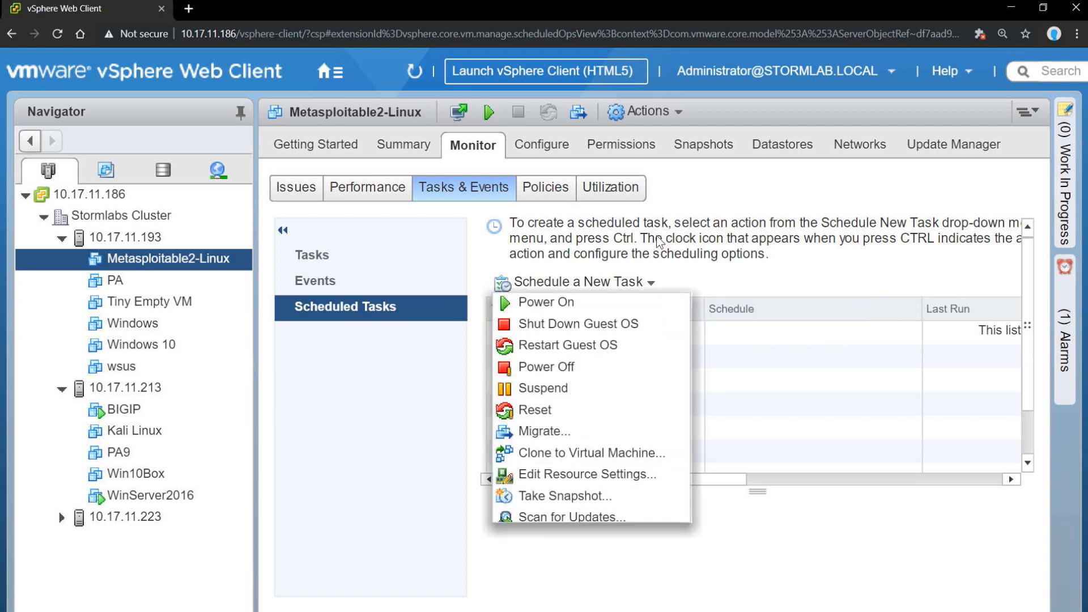
mouse_move(659, 231)
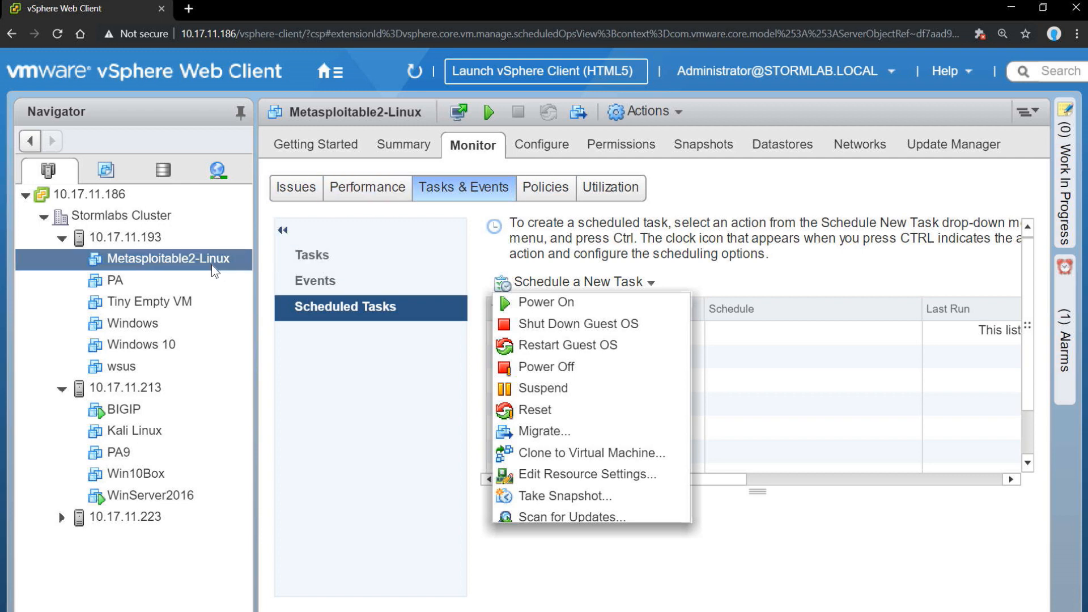
right_click(168, 258)
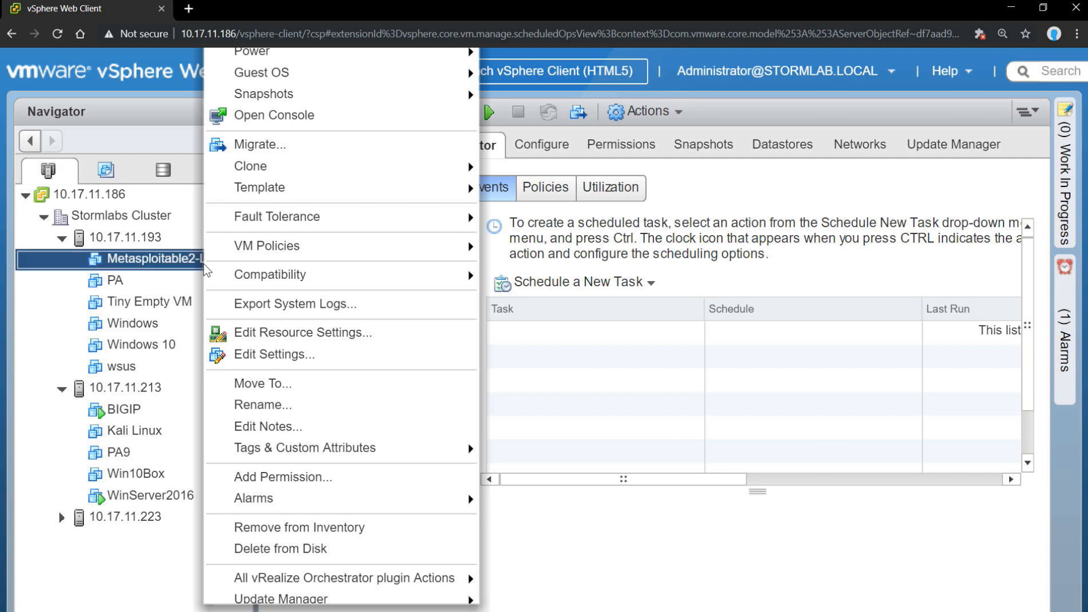
mouse_move(266, 245)
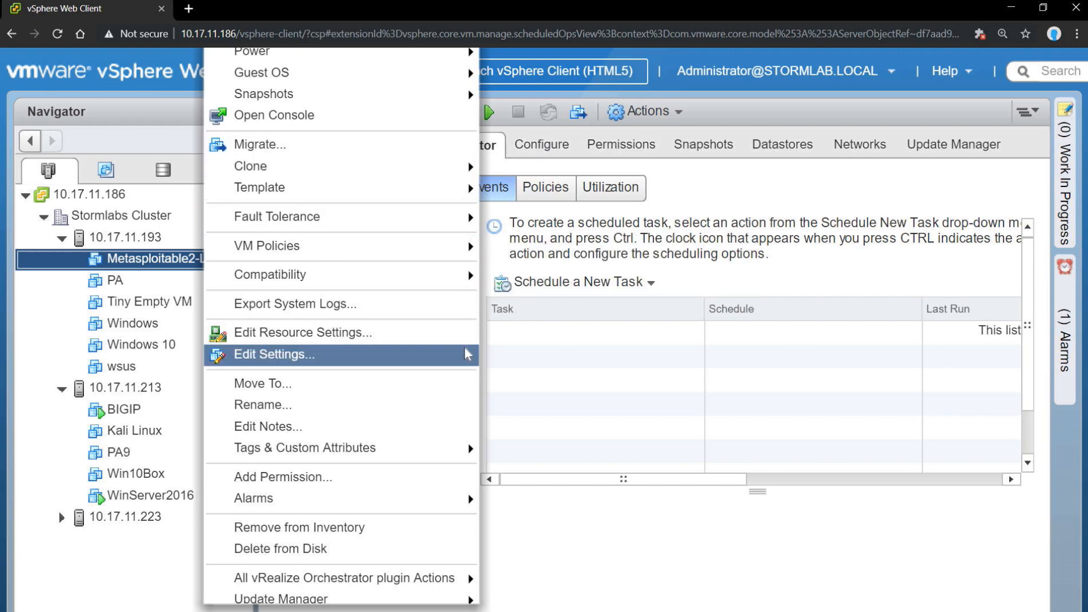
mouse_move(666, 259)
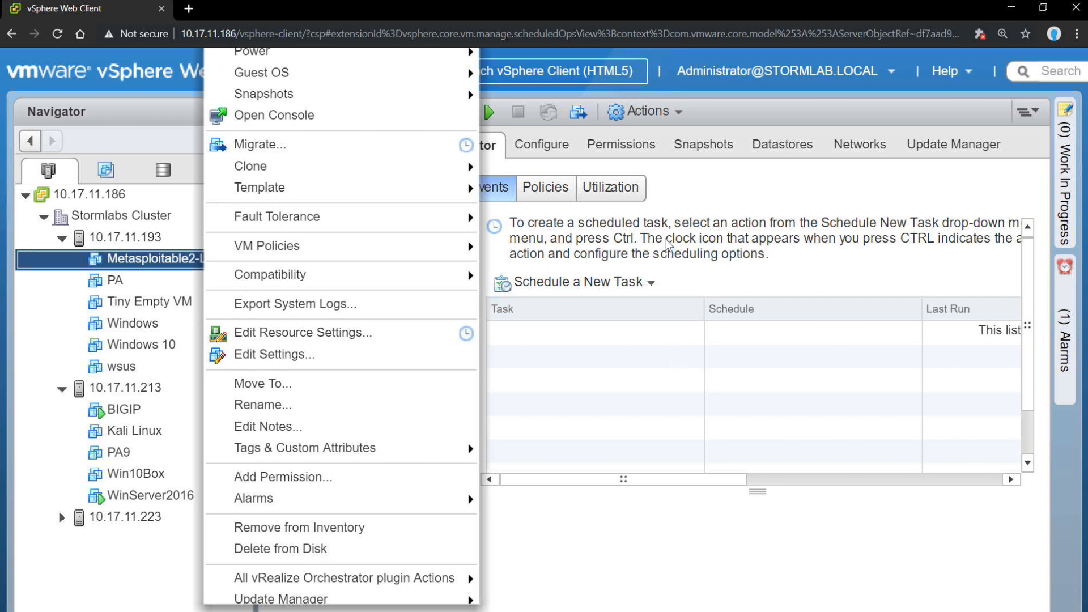
mouse_move(668, 242)
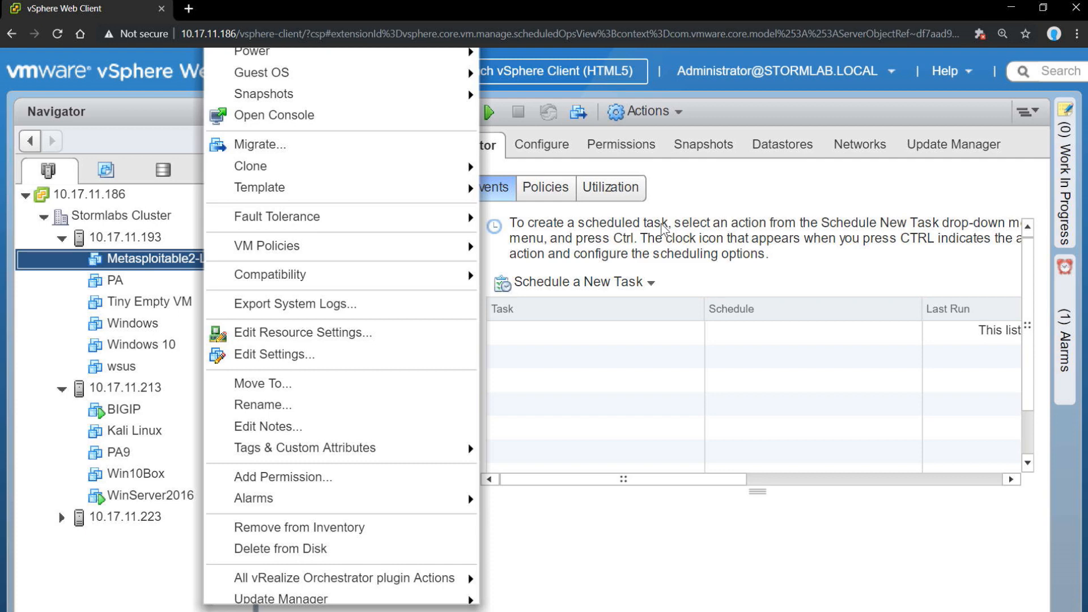
mouse_move(252, 50)
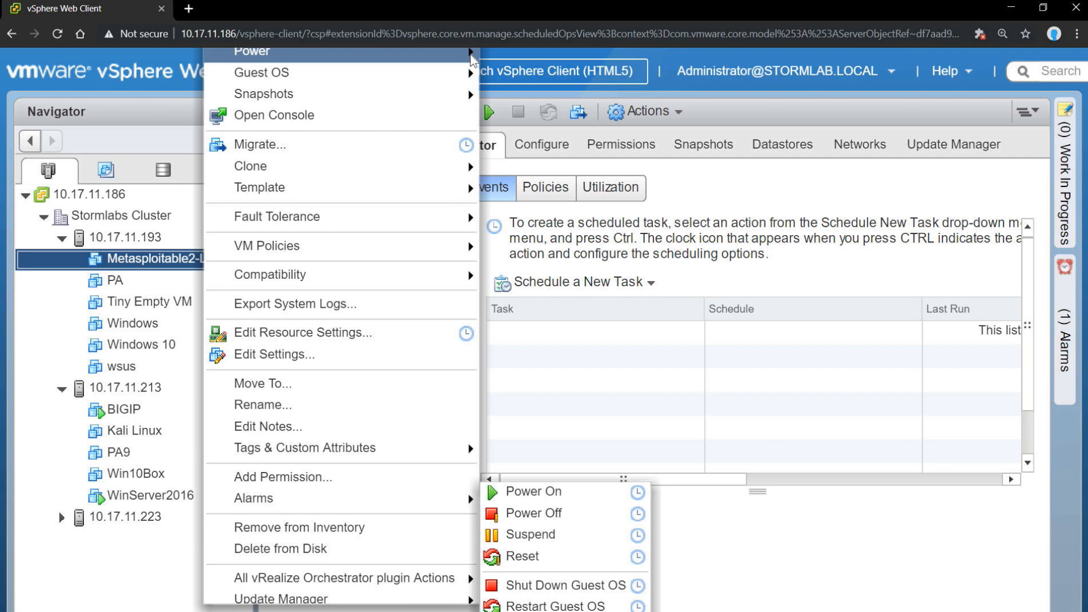
mouse_move(534, 517)
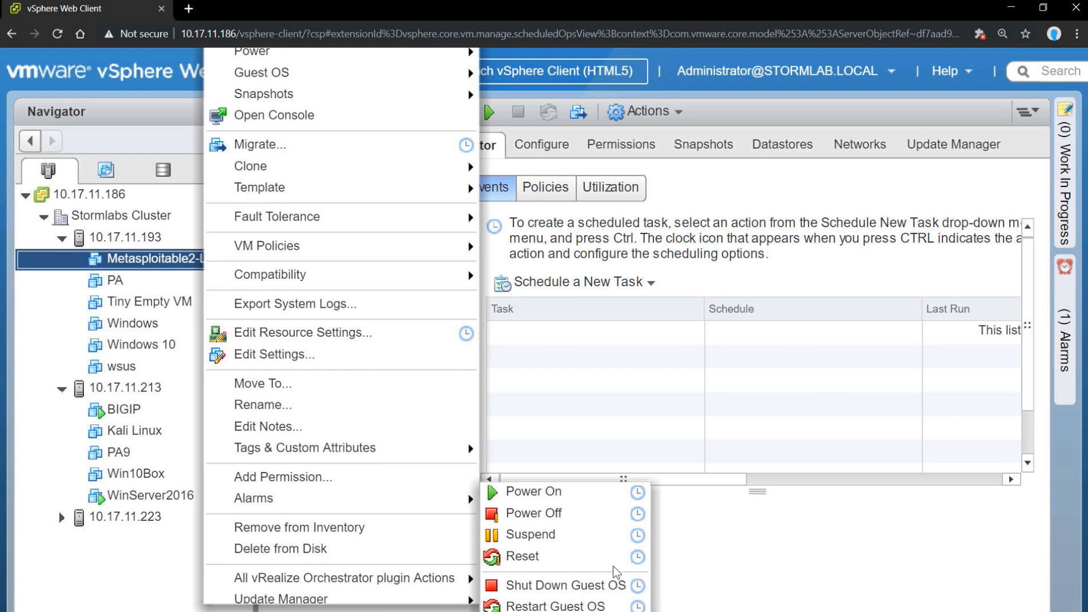
Choose Power On from the Power submenu to schedule powering on Metasploitable2-Linux.
left_click(535, 491)
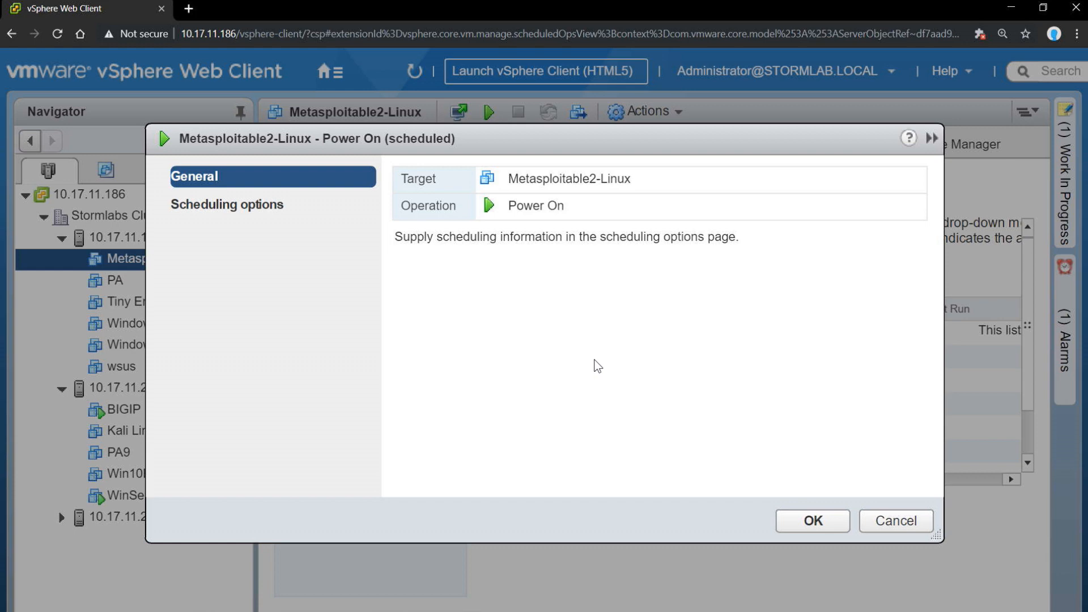
mouse_move(597, 357)
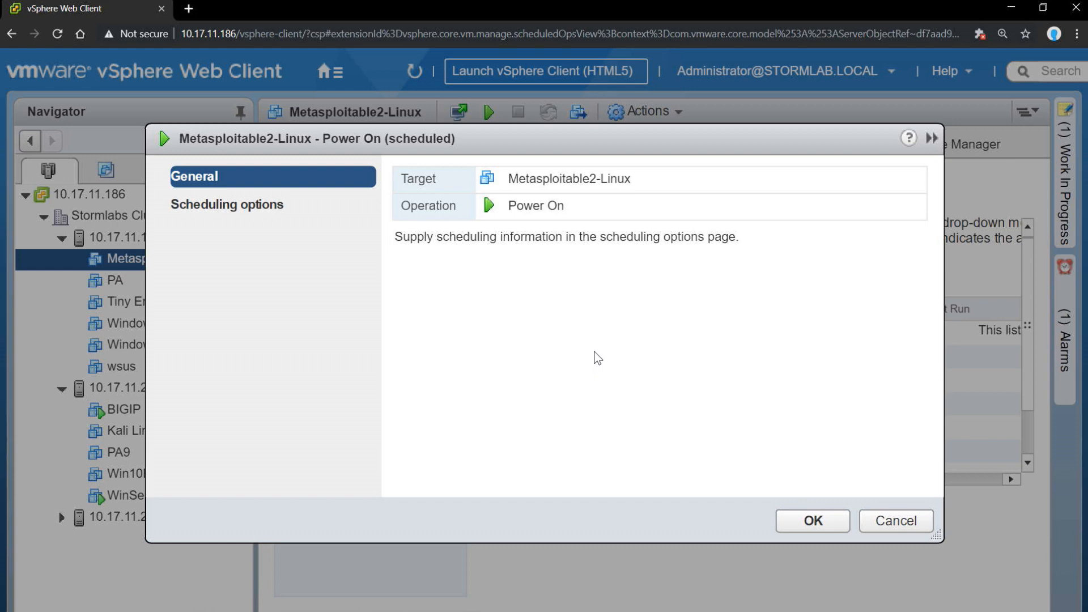
mouse_move(598, 353)
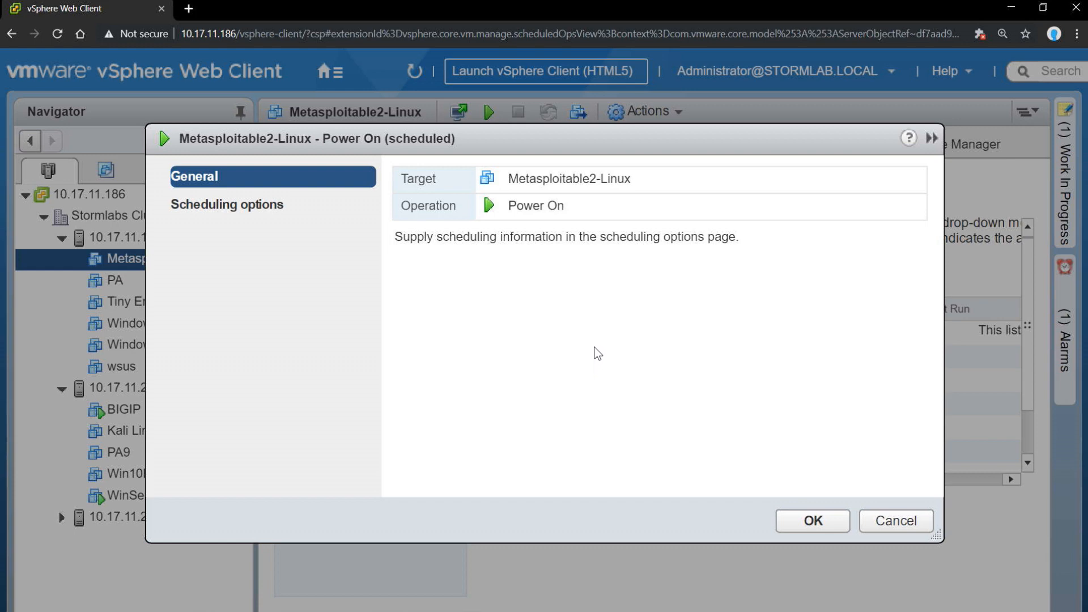